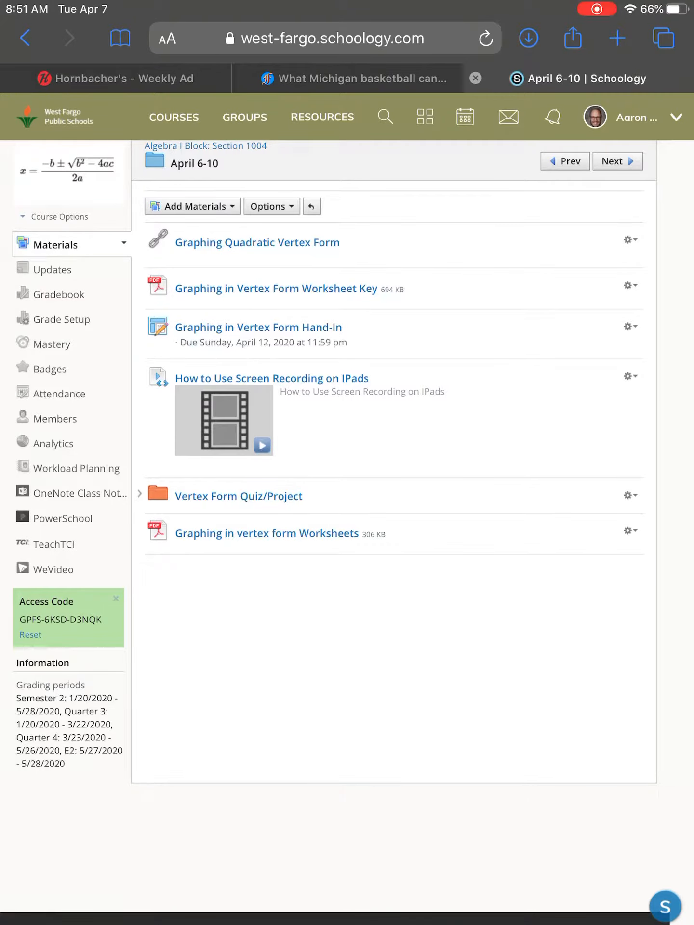
Step: Open the 'Graphing in vertex form Worksheets' PDF from the April 6-10 folder
click(267, 533)
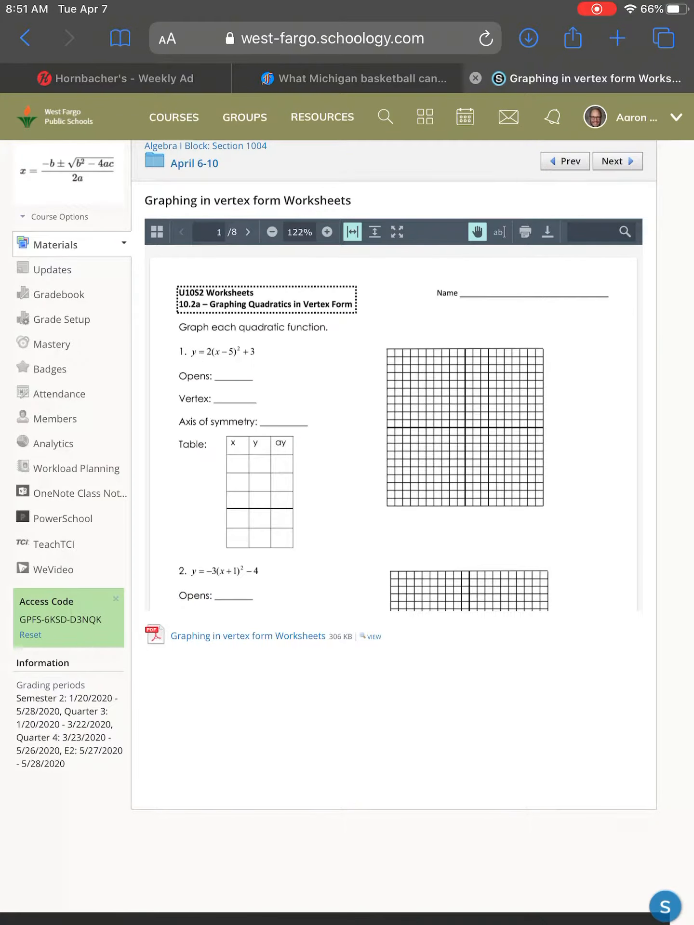
Step: Download U10S2_Worksheets.pdf to the iPad and view it in recent downloads
click(546, 231)
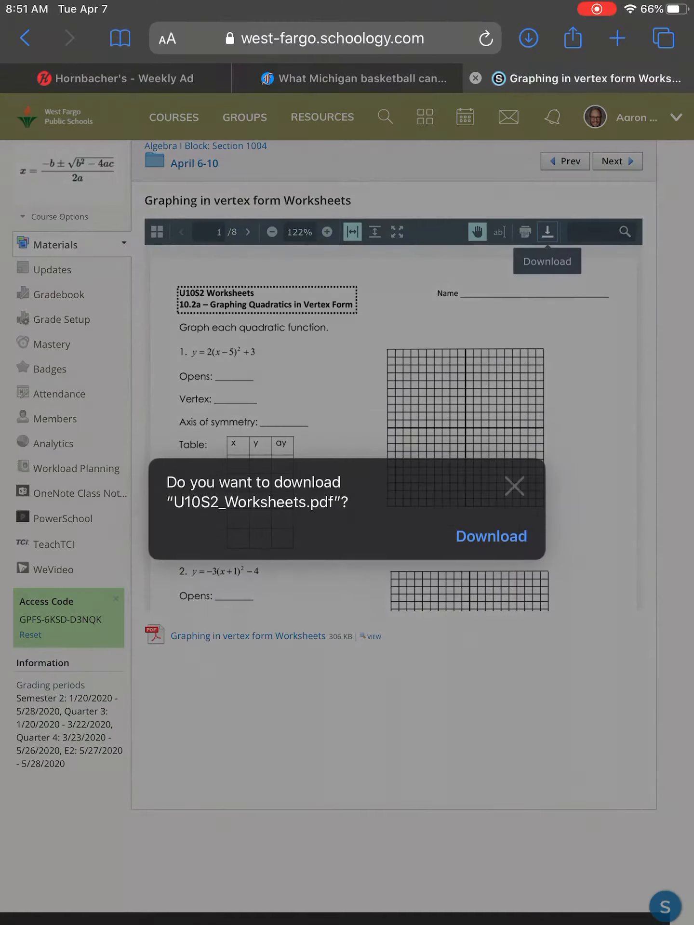
click(513, 485)
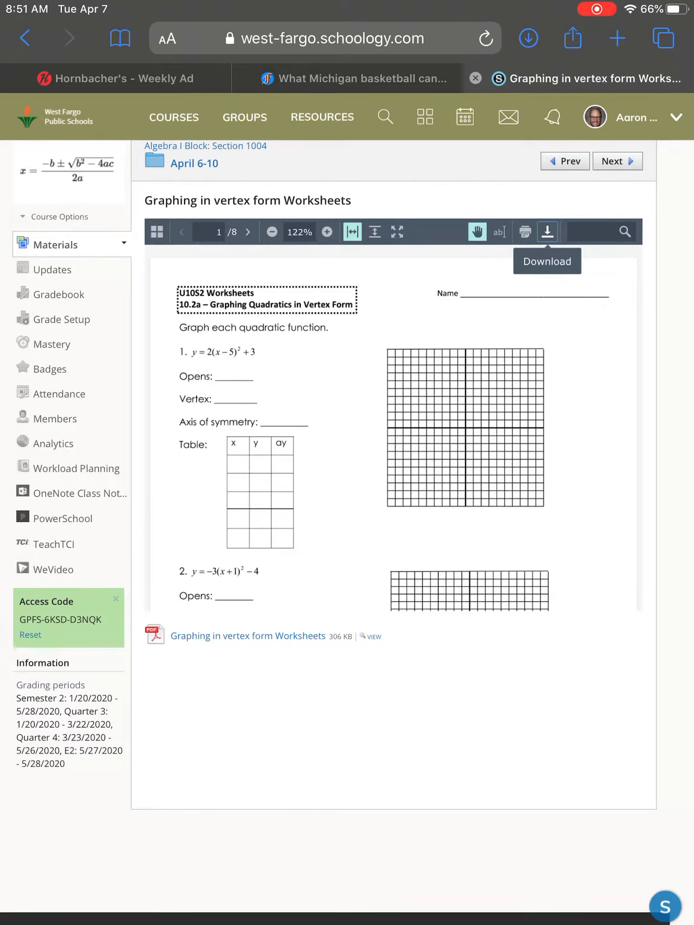
click(529, 38)
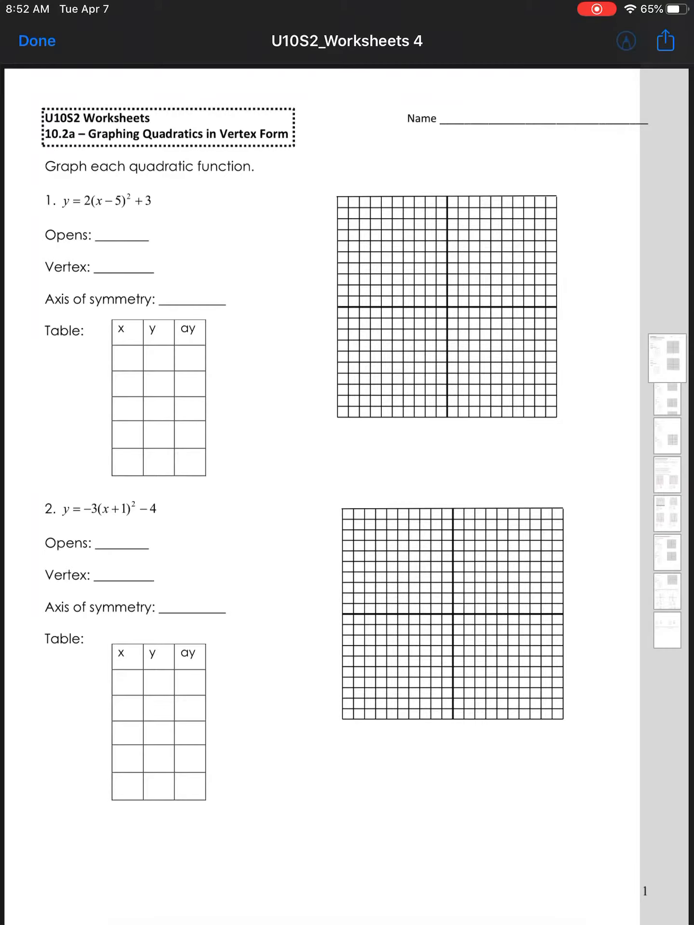
Step: Mark up page 1 with the red fine-tip pen: name, circled 2, 'up' for Opens
click(626, 41)
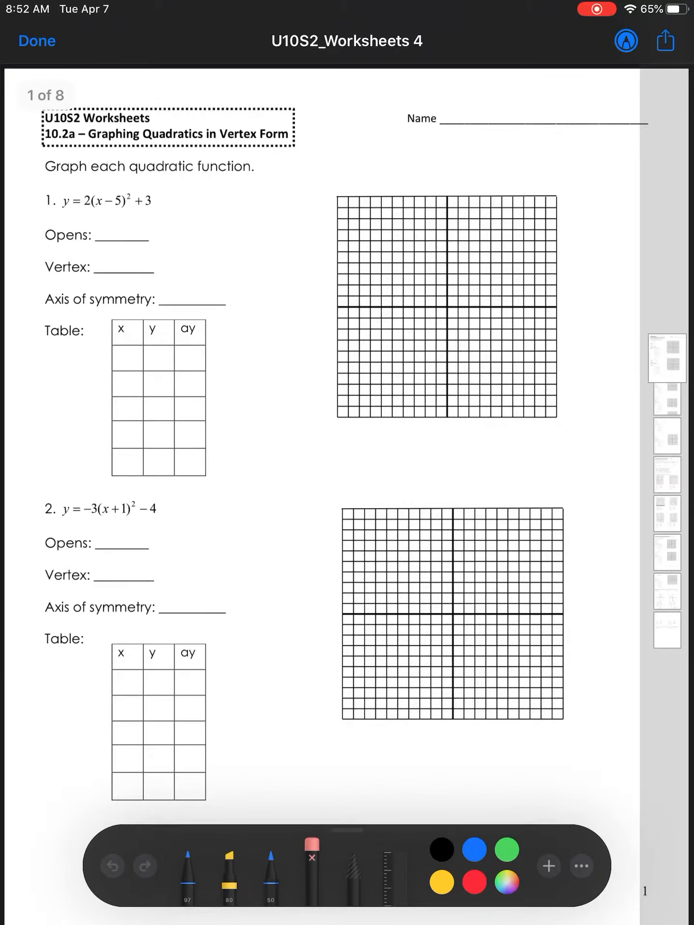
click(473, 850)
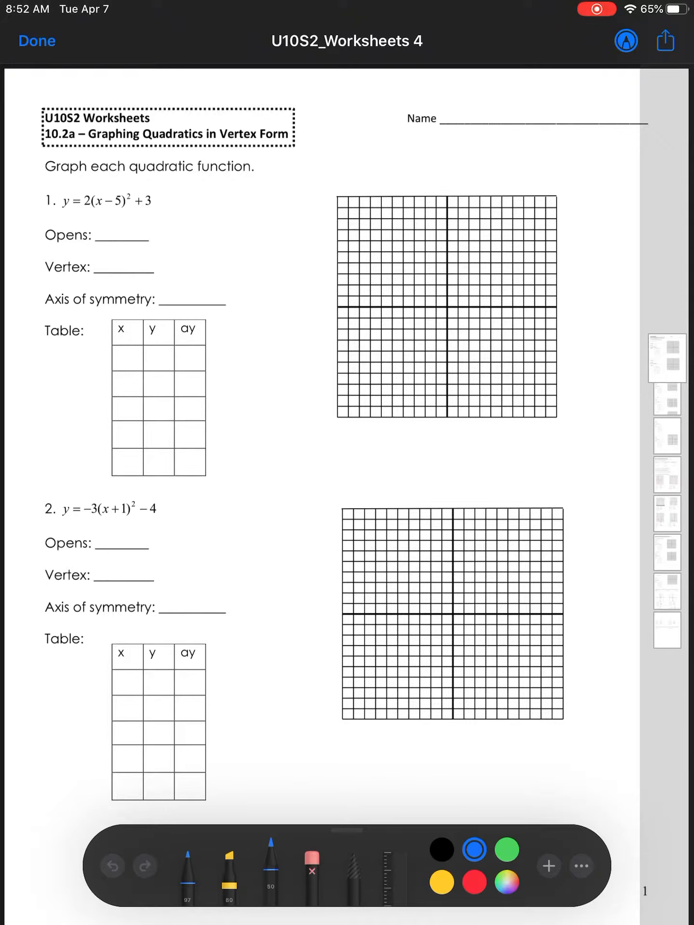
click(474, 882)
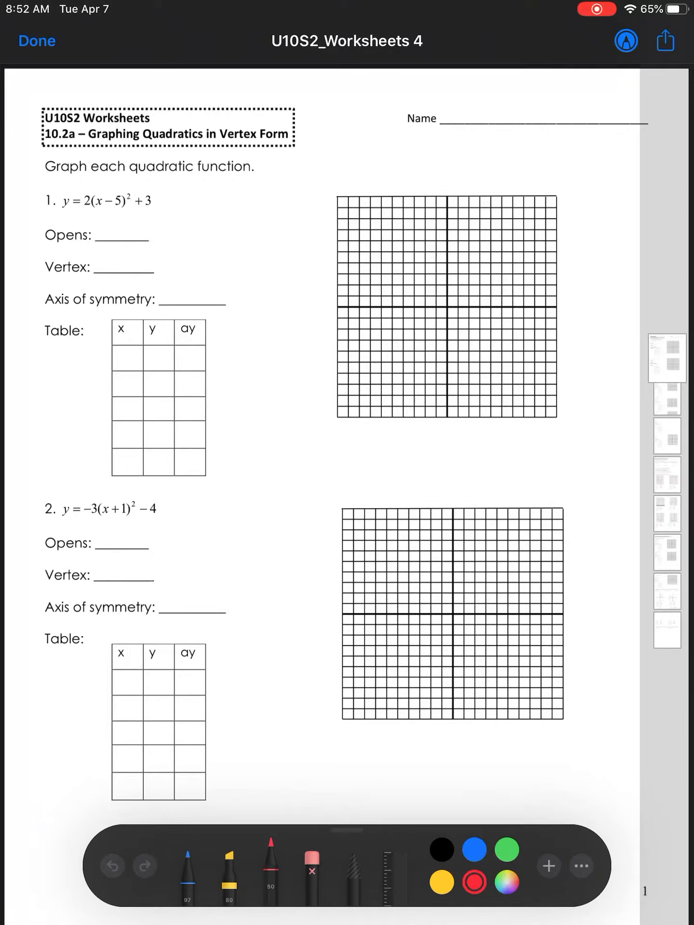
drag(80, 201, 118, 244)
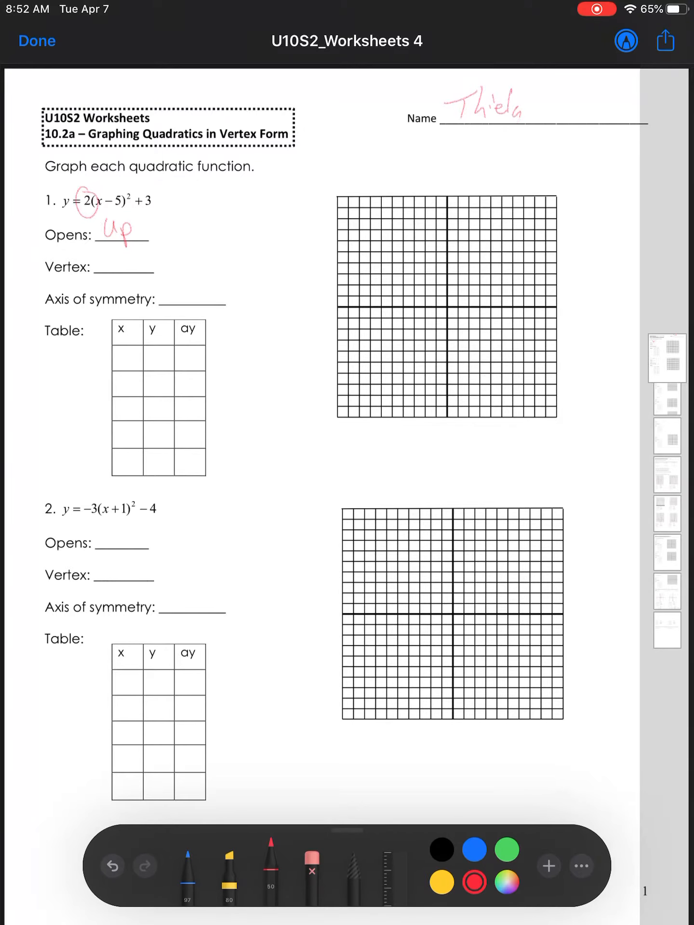
text(gess)
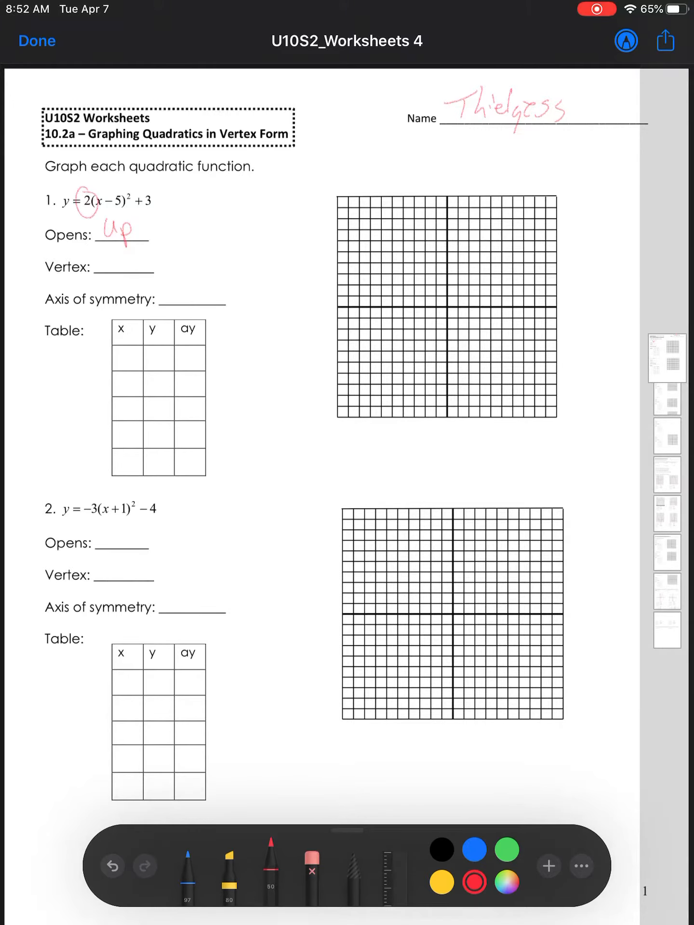
Step: Bring up the share sheet for the annotated PDF
click(665, 40)
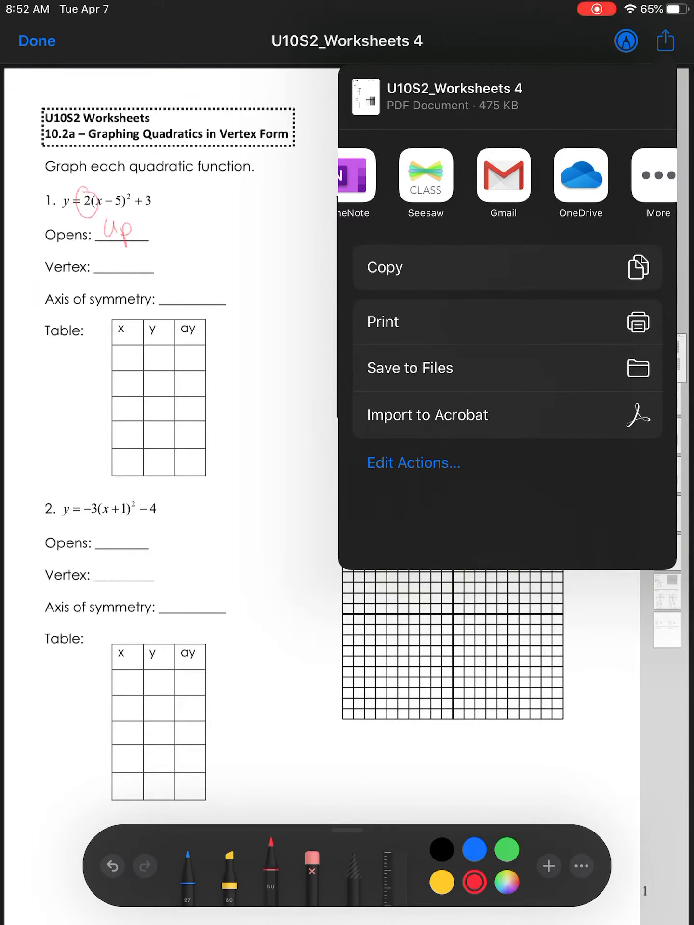
Step: Send the annotated PDF to OneDrive and upload it into the Algebra 1 folder
click(580, 176)
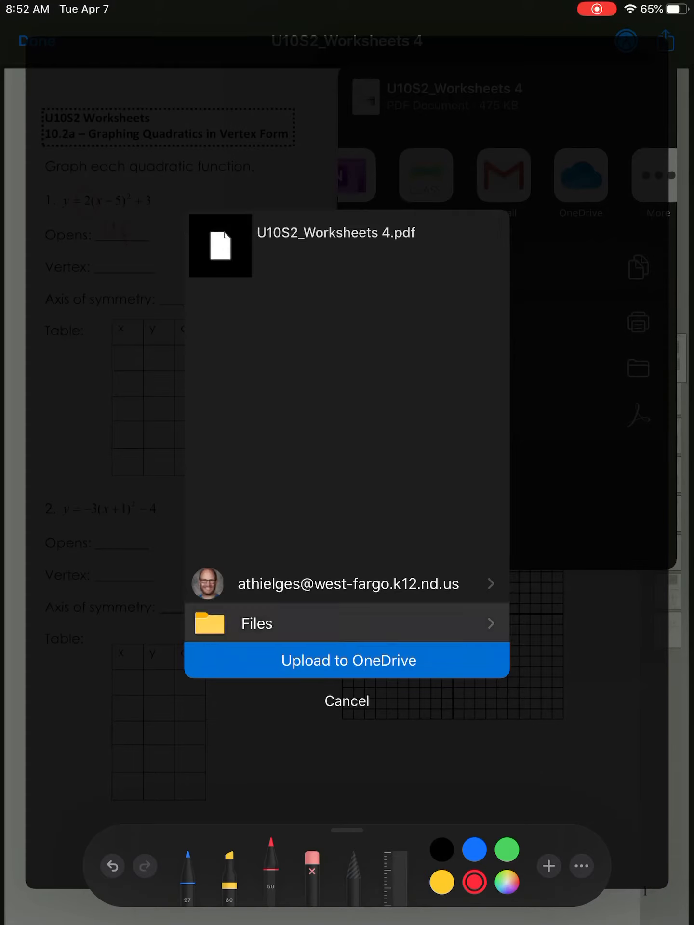
click(346, 624)
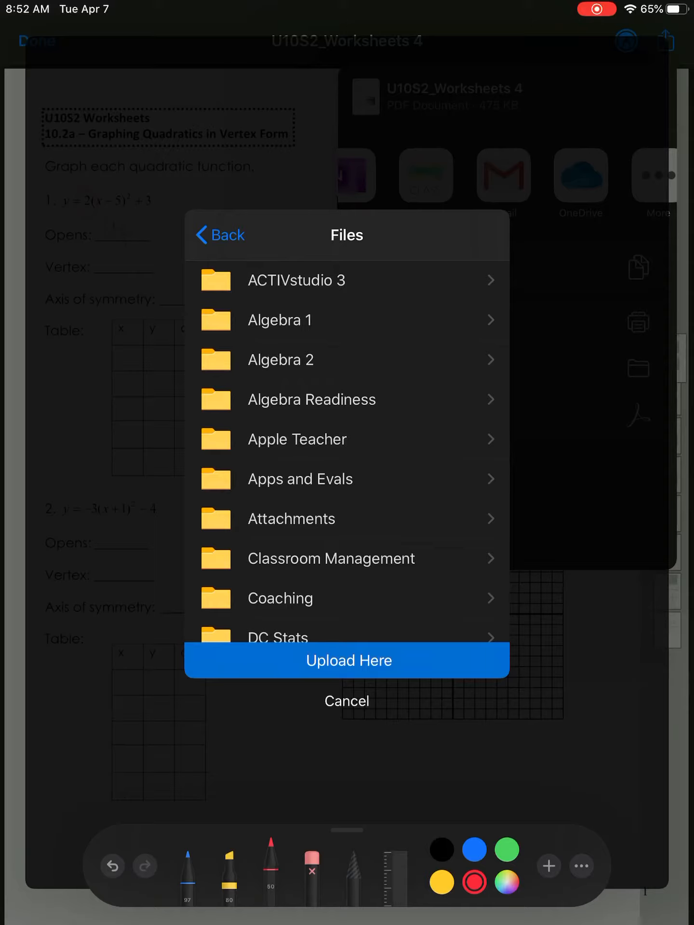
click(280, 320)
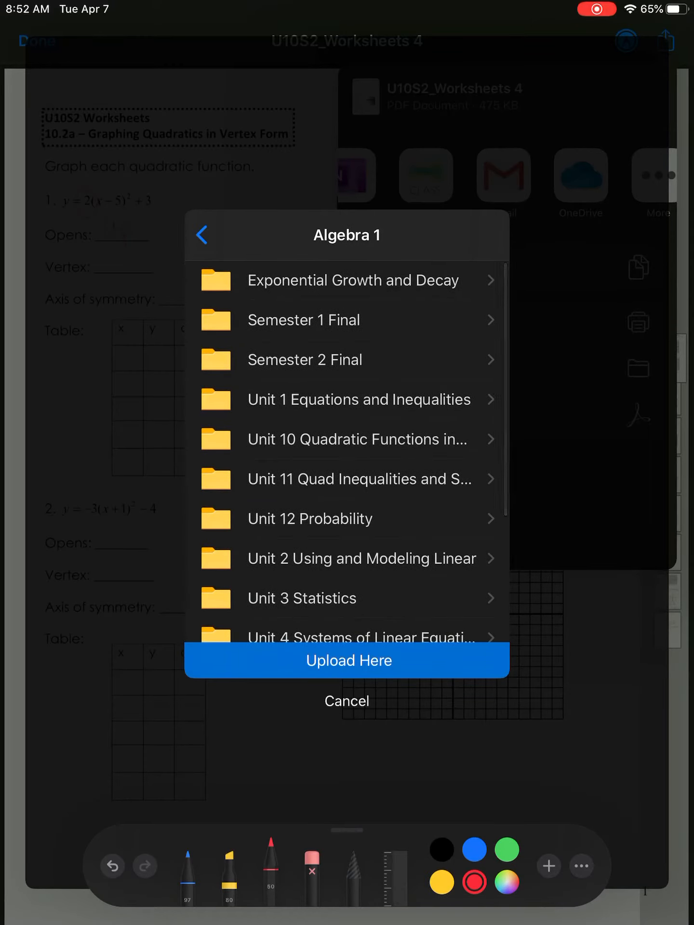
click(346, 660)
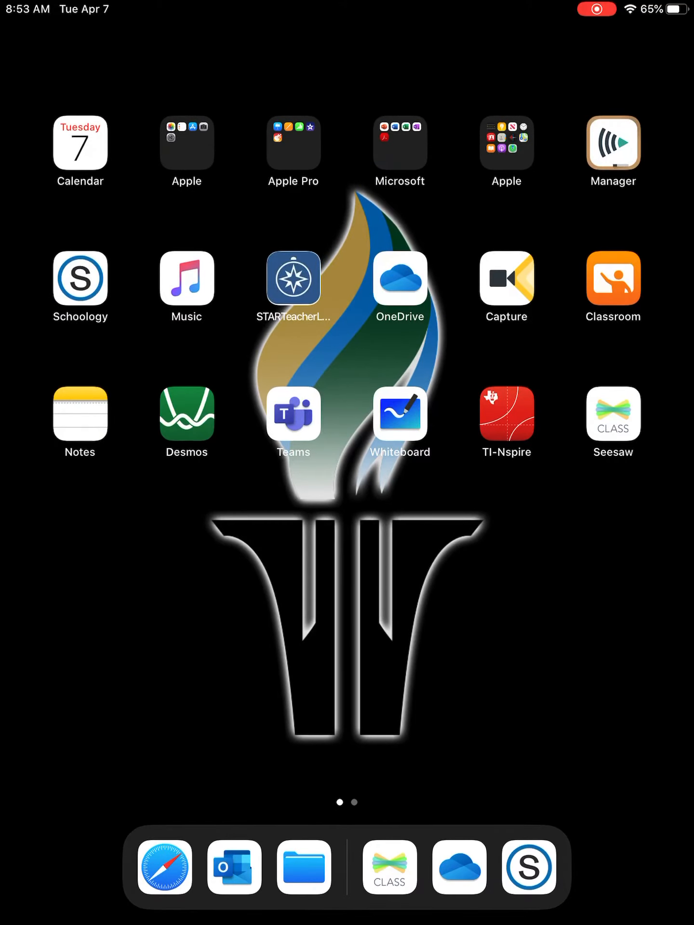
Step: Check OneDrive's Algebra 1 folder for U10S2_Worksheets 4 listed as just uploaded
click(303, 866)
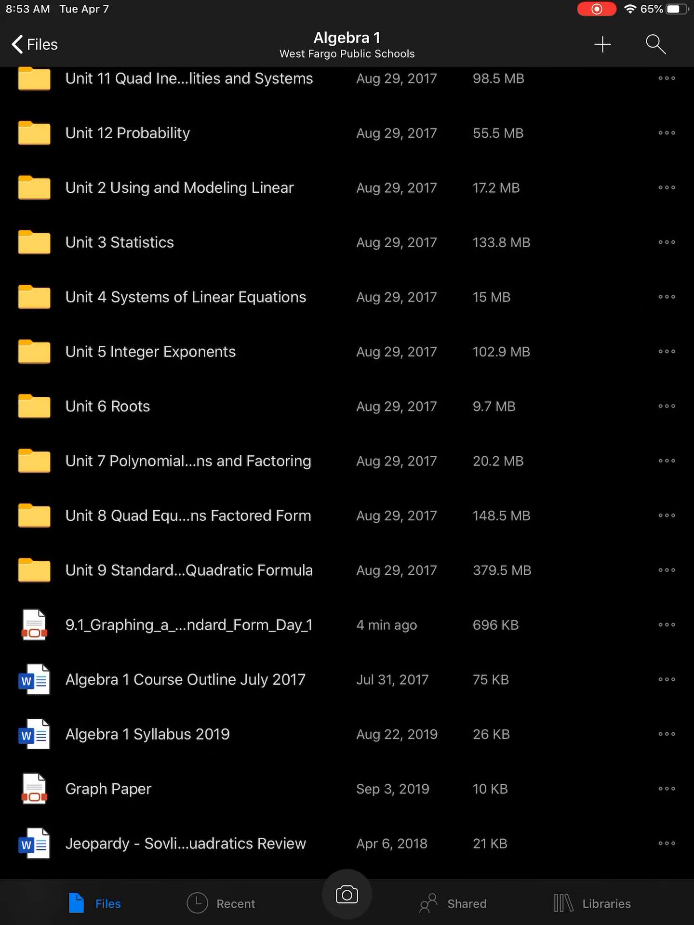
scroll(down, 3)
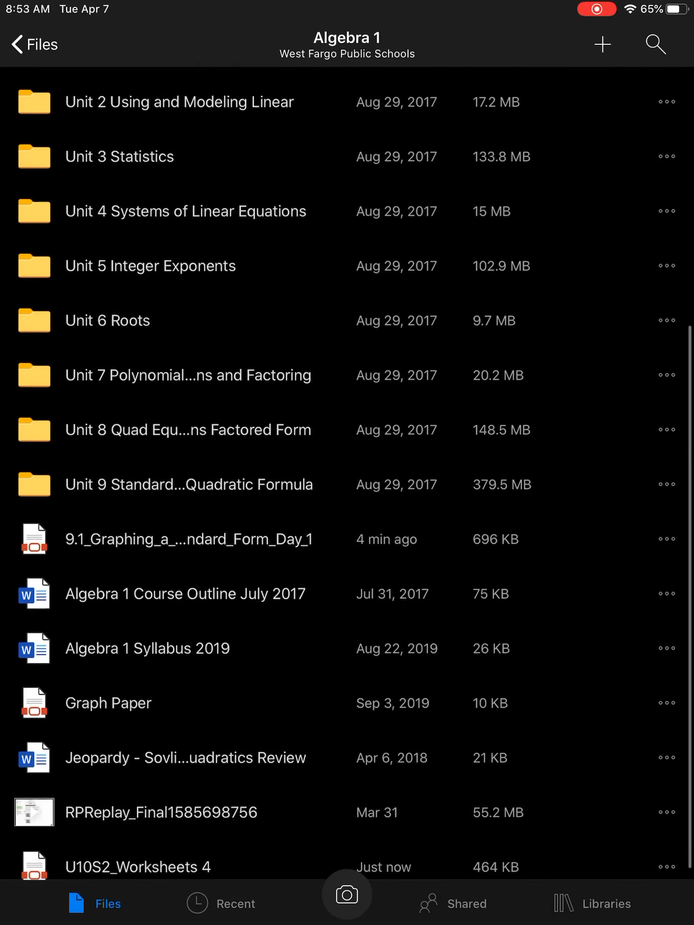